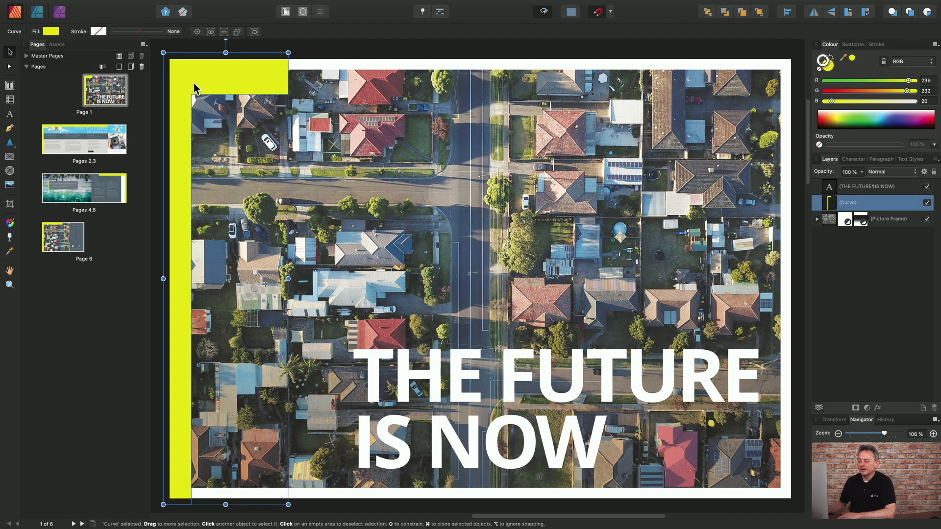
mouse_move(208, 84)
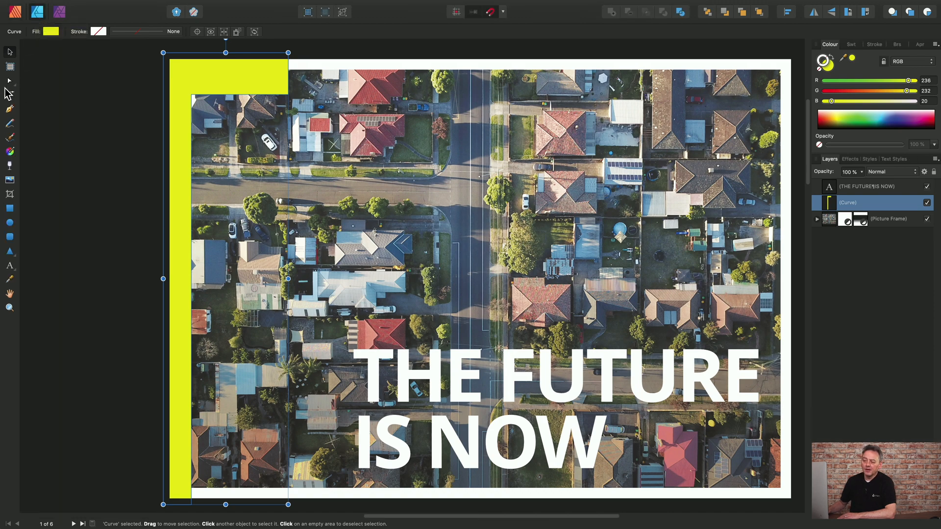
mouse_move(16, 123)
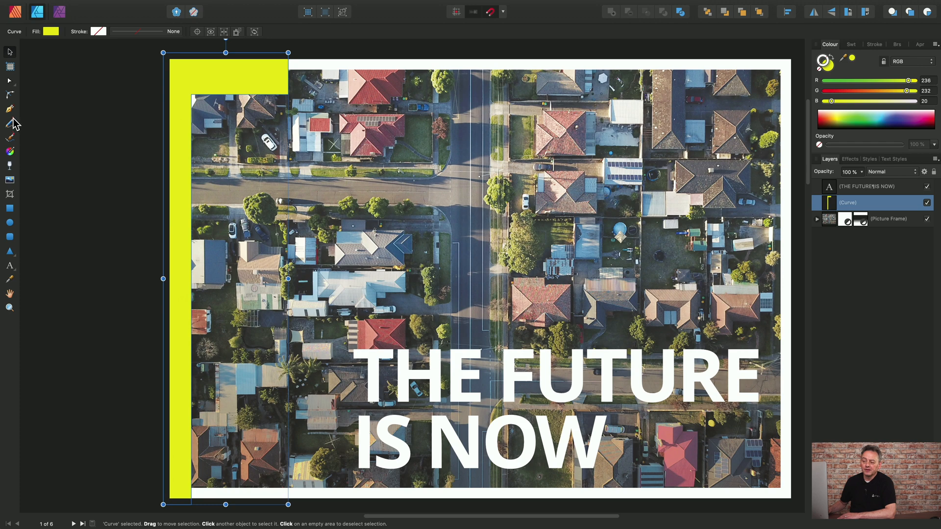
mouse_move(10, 109)
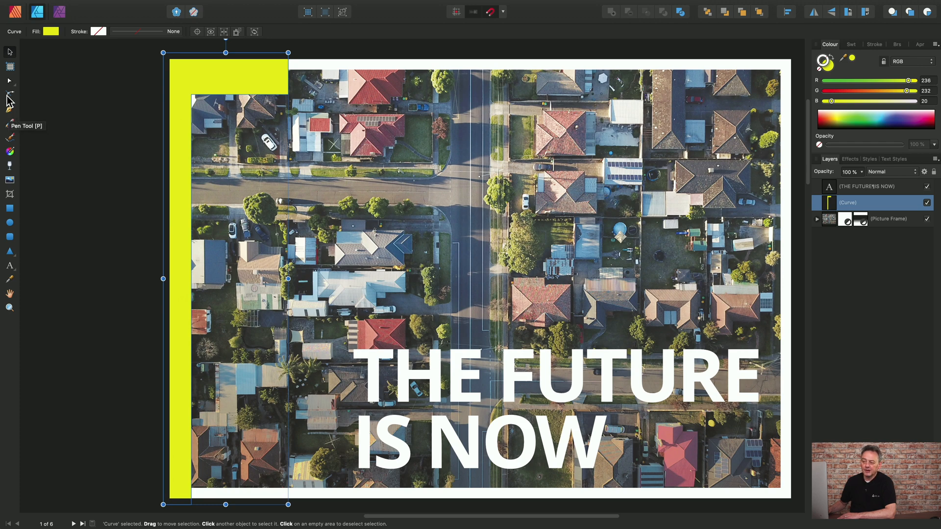
mouse_move(9, 137)
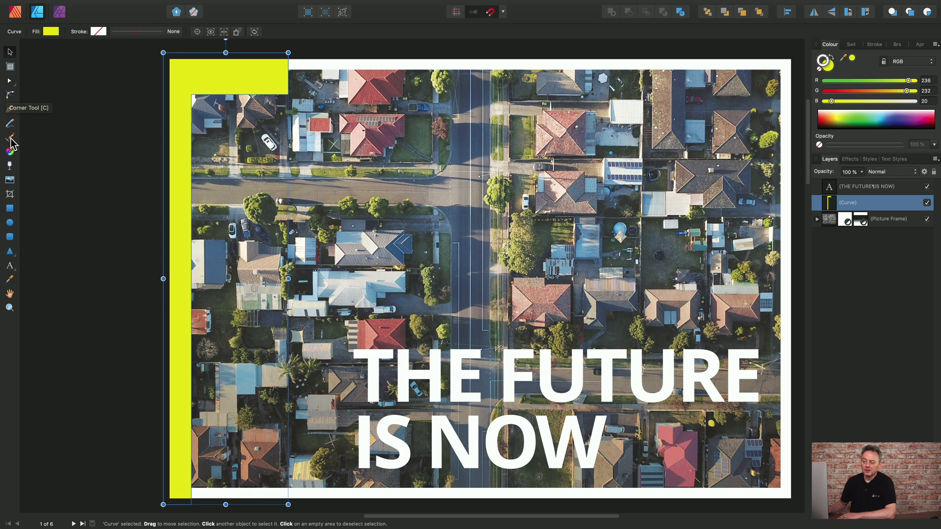
mouse_move(11, 126)
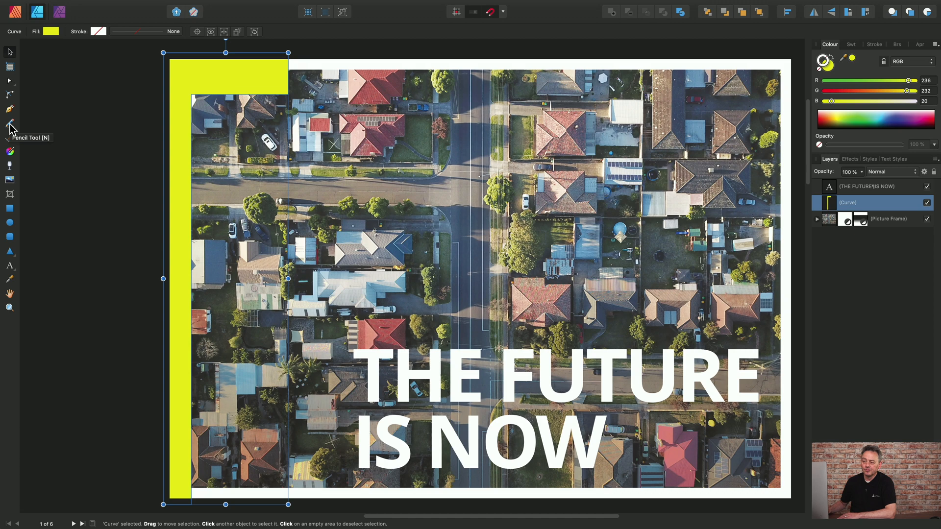
mouse_move(65, 50)
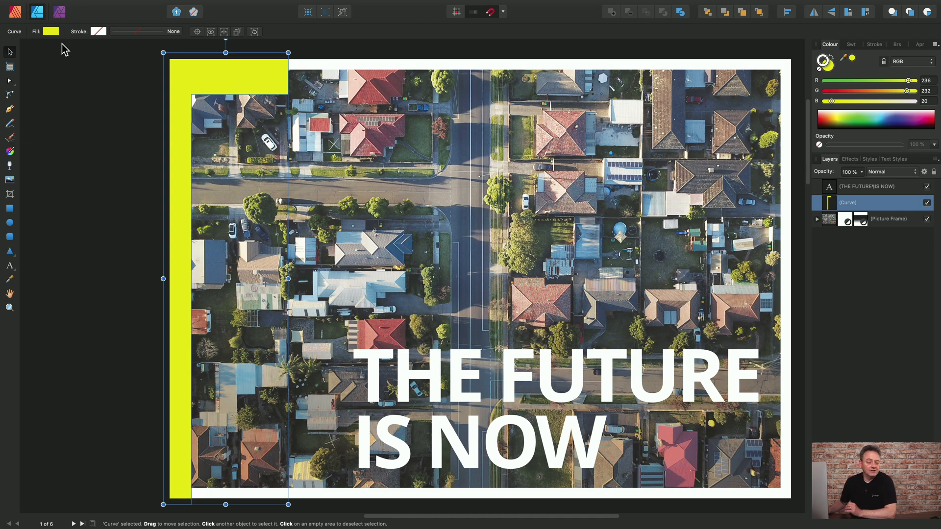
mouse_move(37, 16)
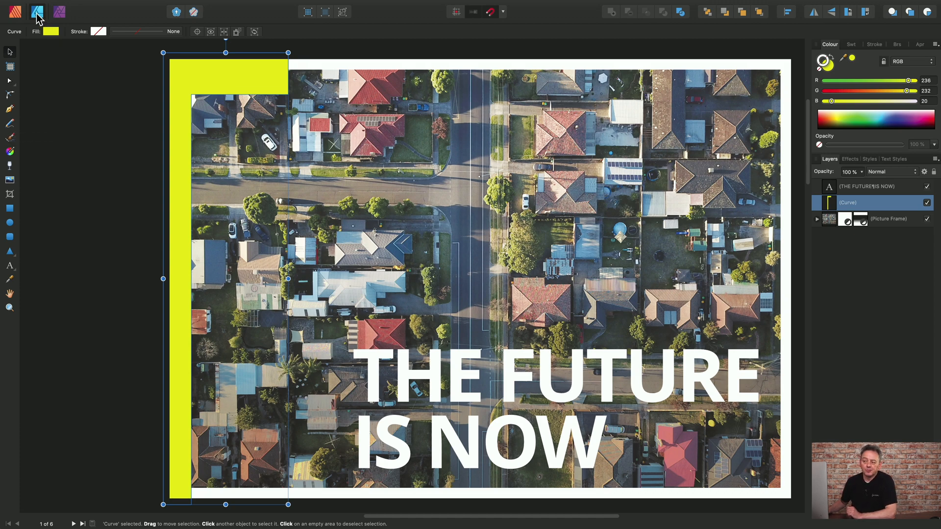
mouse_move(37, 12)
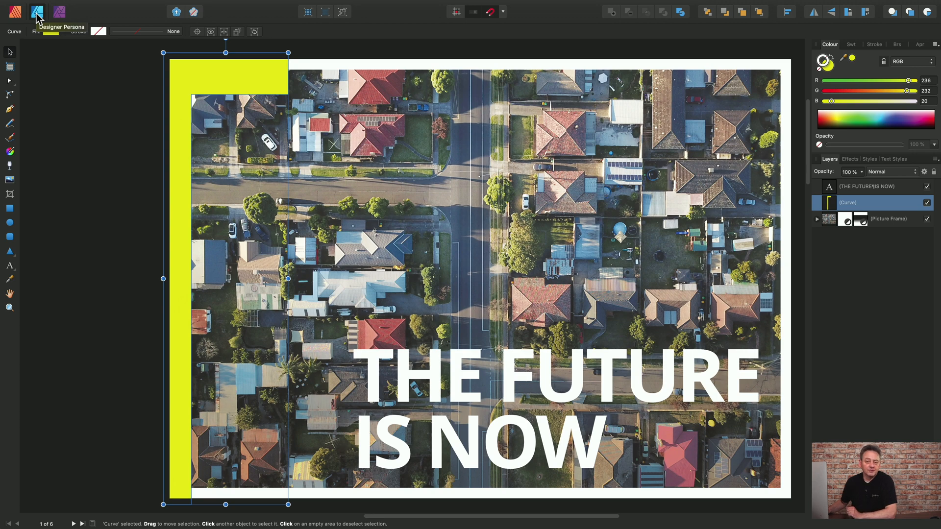
mouse_move(233, 118)
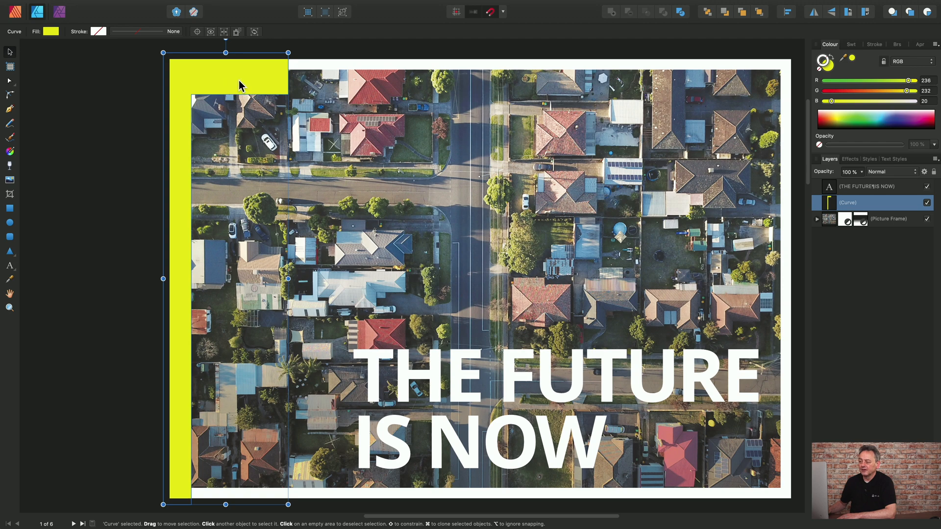
mouse_move(225, 79)
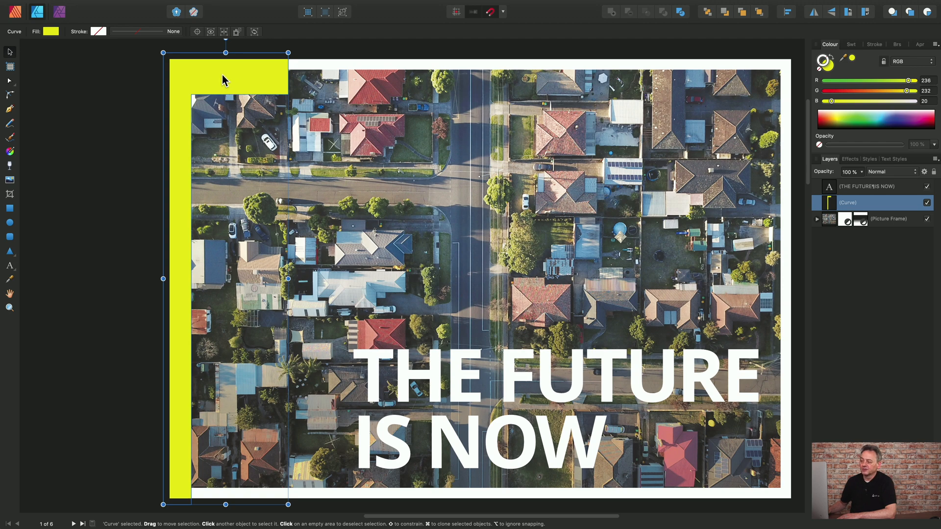
mouse_move(243, 81)
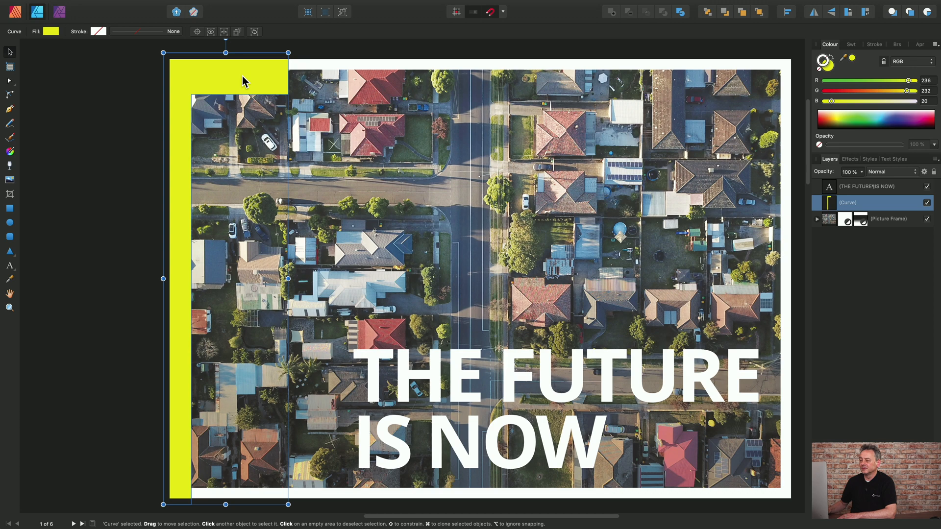
mouse_move(923, 50)
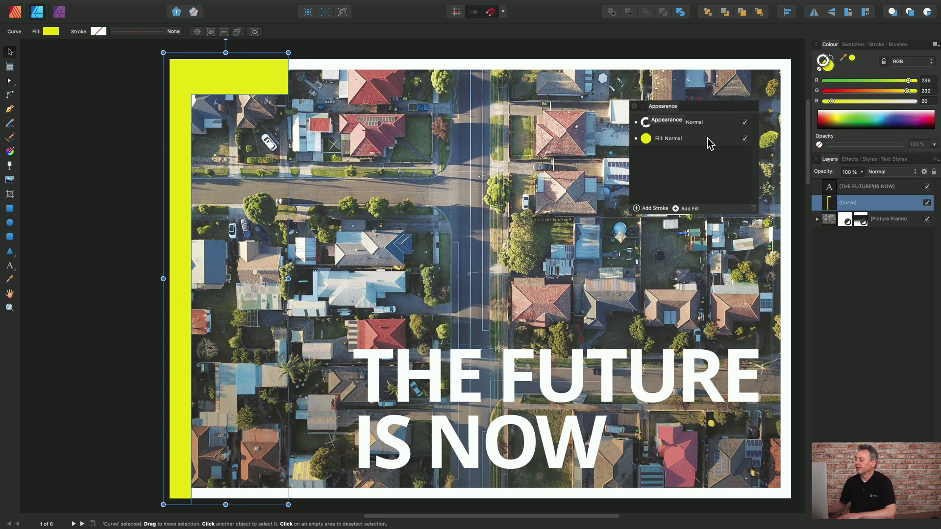
Add a stroke to the yellow curve and make it 6 pt wide.
click(649, 209)
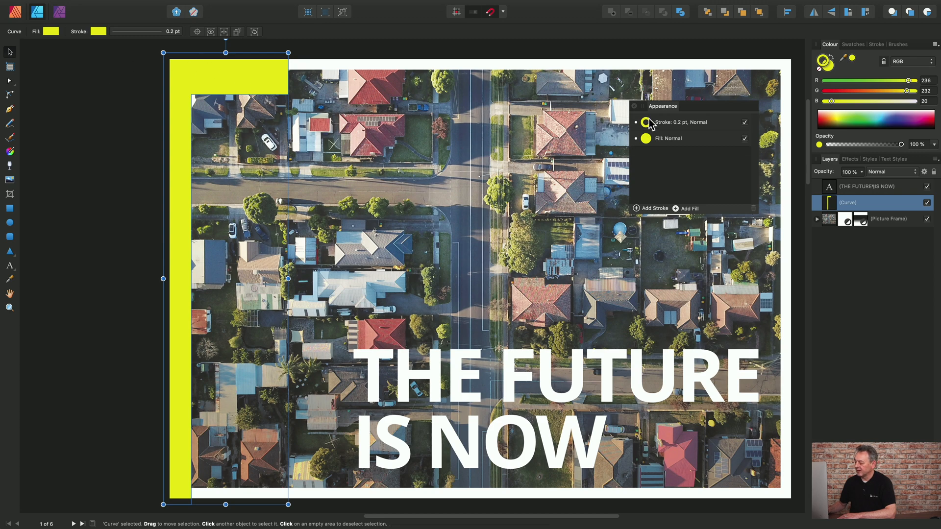
mouse_move(680, 127)
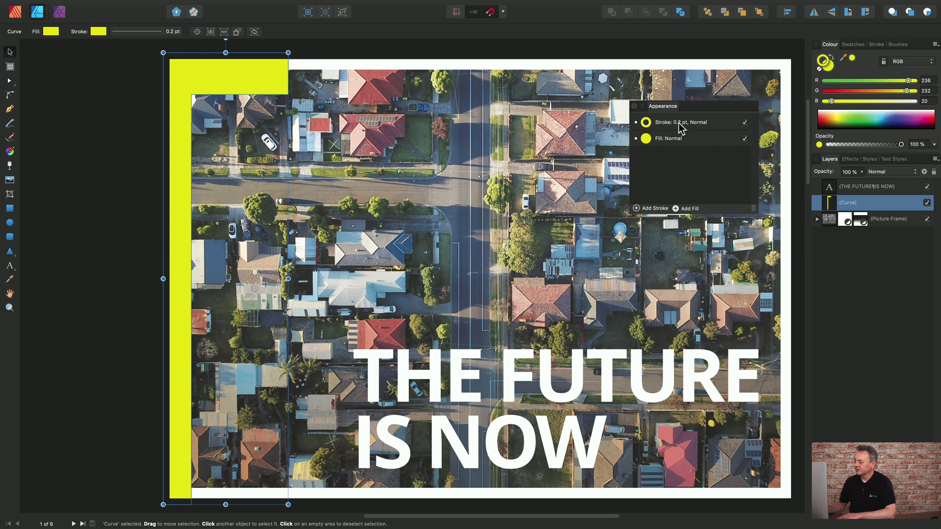
click(680, 122)
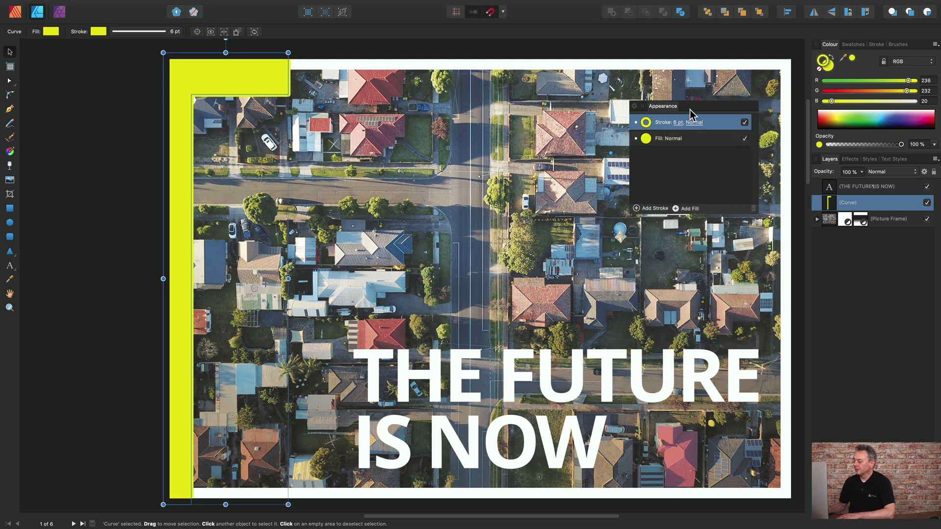
mouse_move(654, 216)
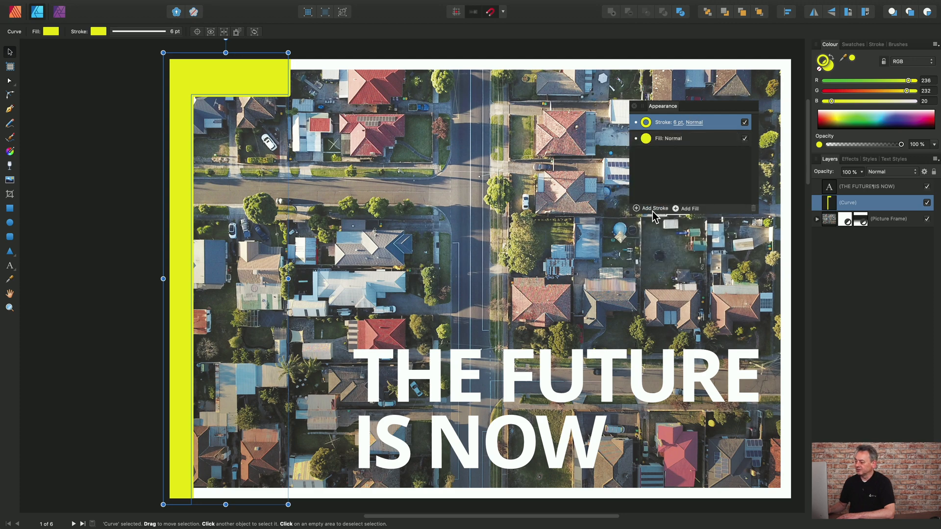
mouse_move(649, 208)
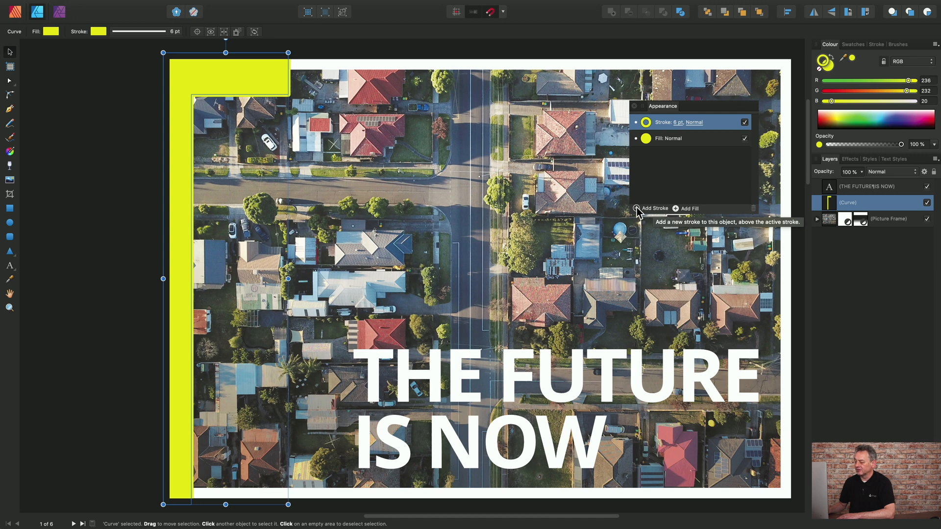
Add a second 2 pt stroke above the 6 pt one and set its blend mode to Erase.
click(650, 208)
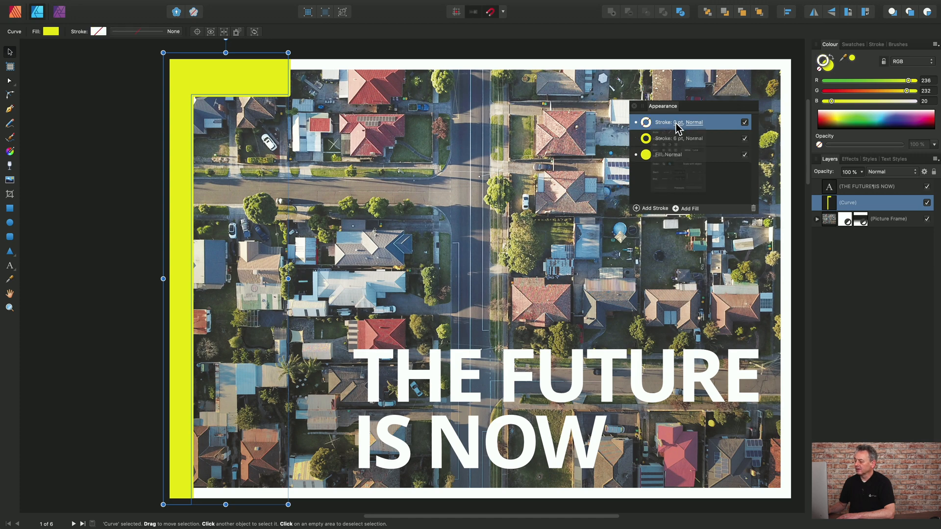
click(679, 122)
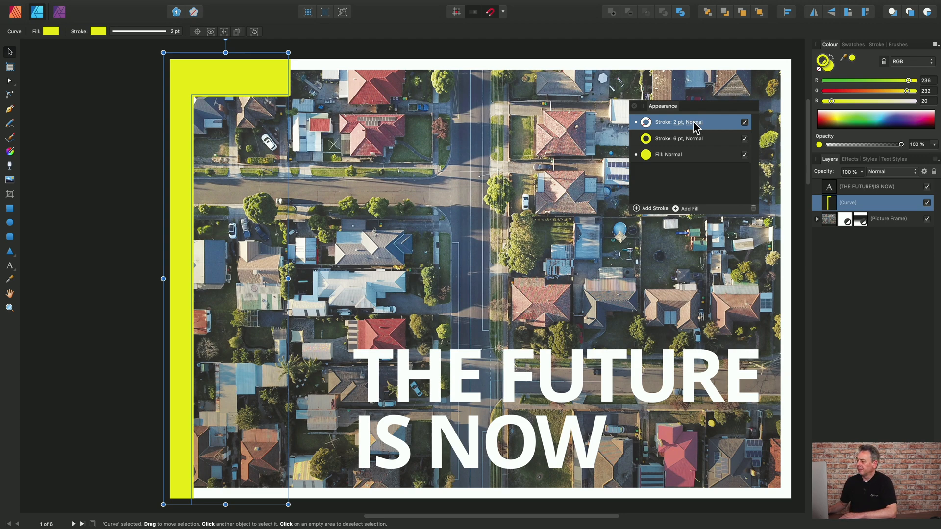
mouse_move(702, 131)
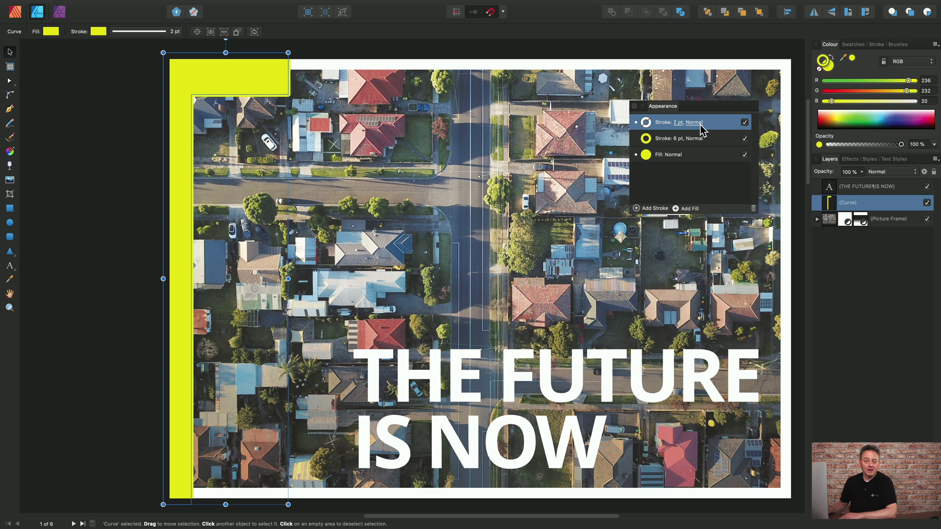
mouse_move(700, 130)
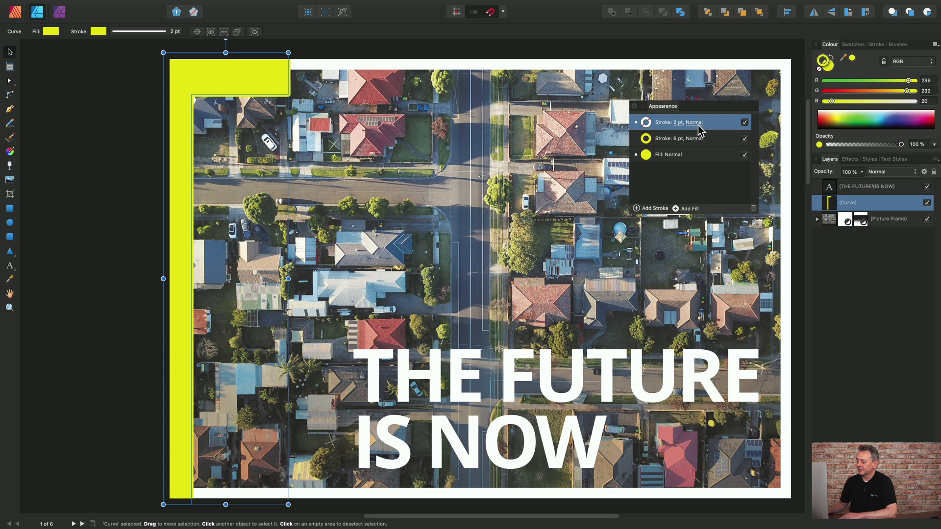
click(693, 122)
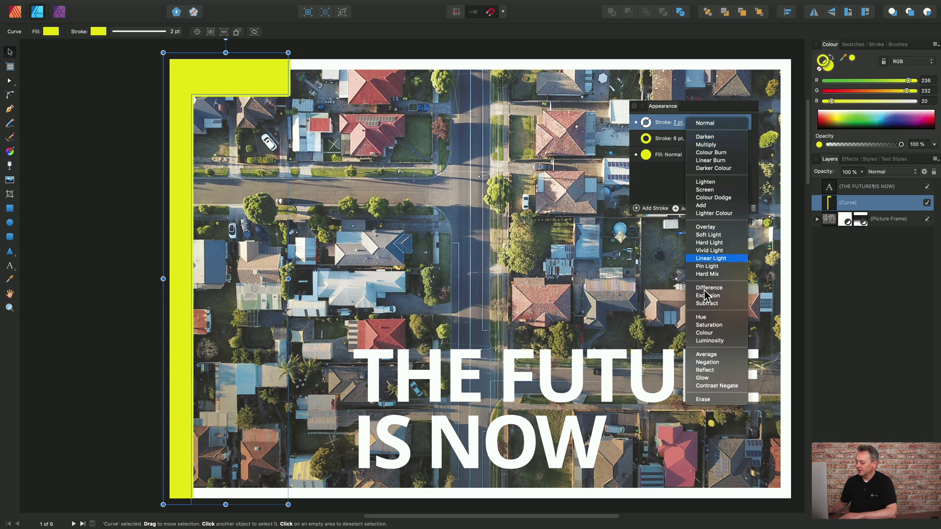
click(702, 399)
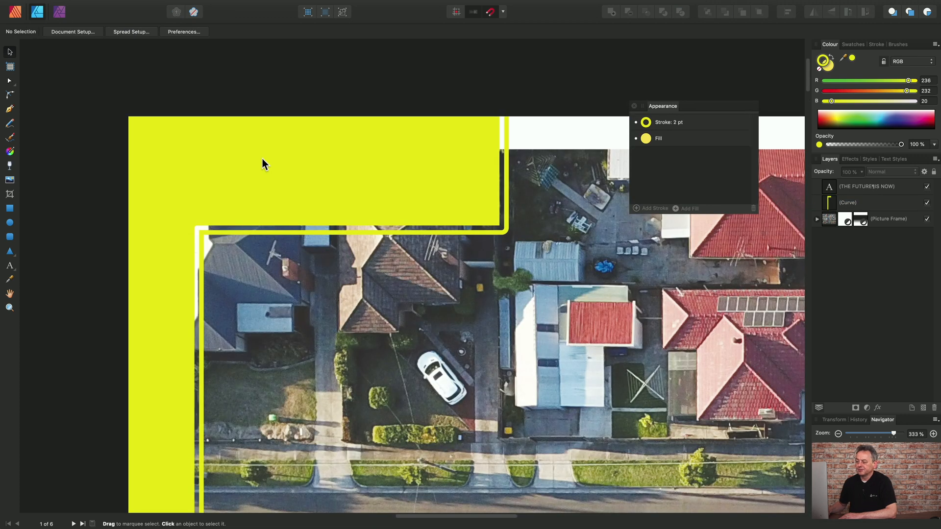
mouse_move(390, 216)
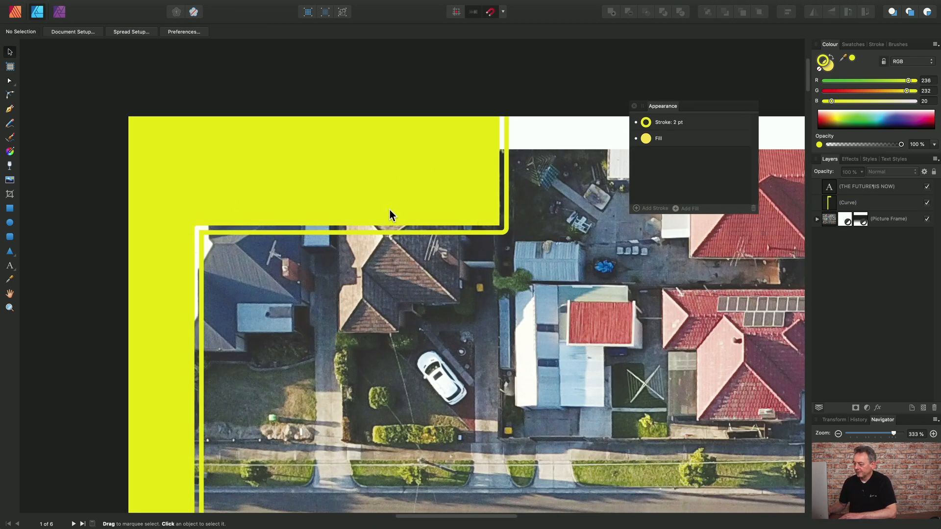
mouse_move(465, 195)
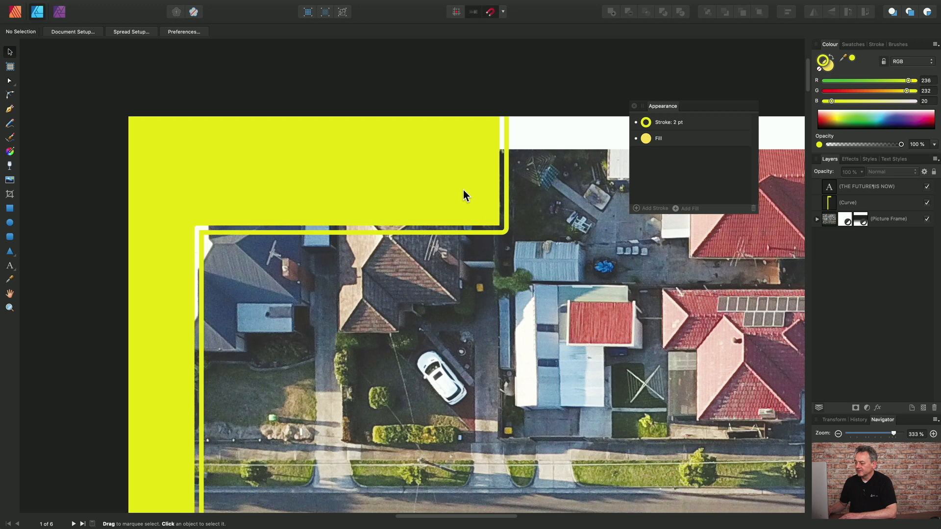
mouse_move(504, 149)
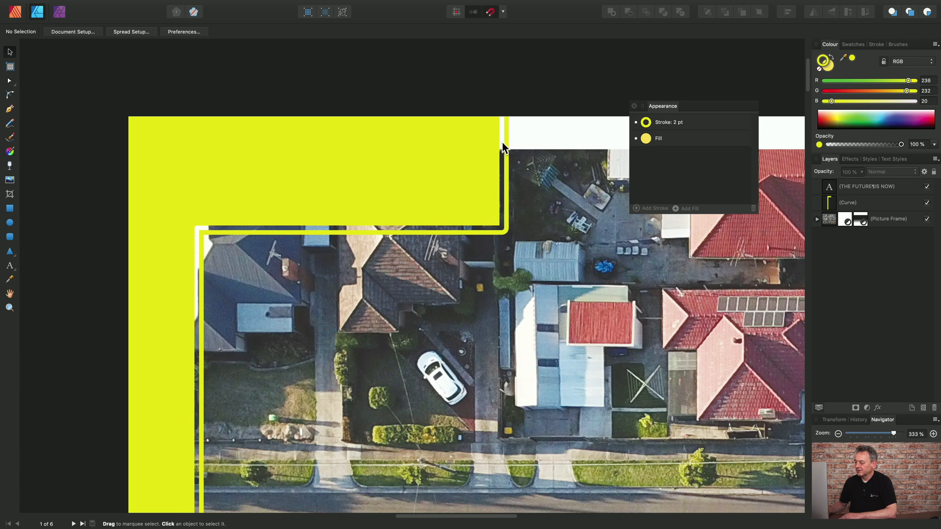
mouse_move(472, 234)
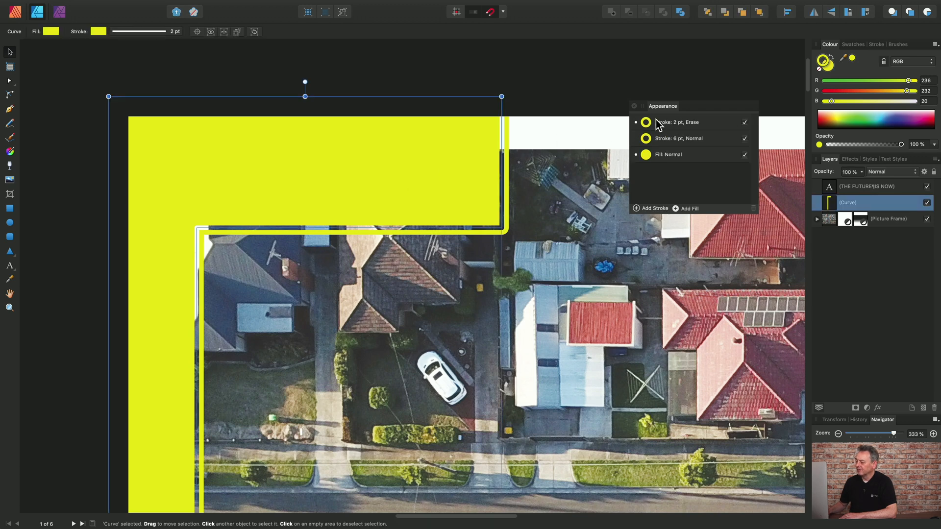
mouse_move(674, 147)
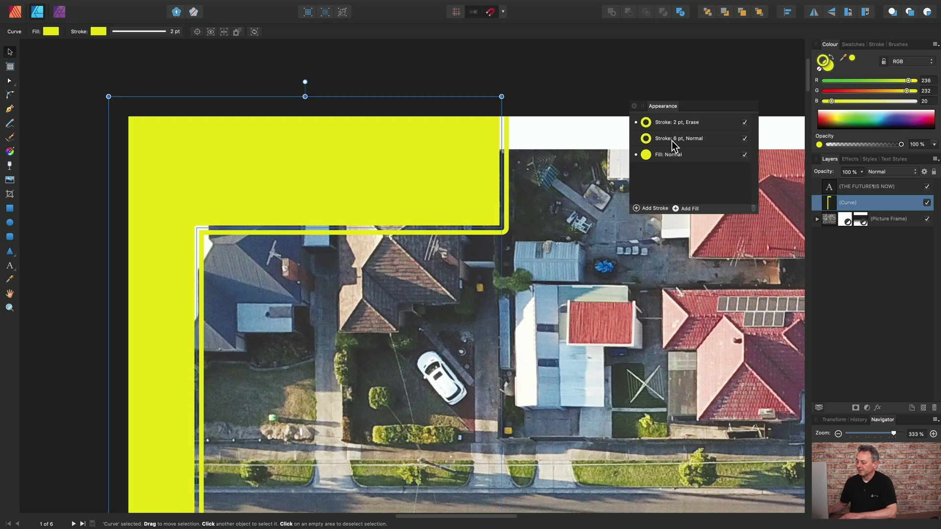
mouse_move(635, 131)
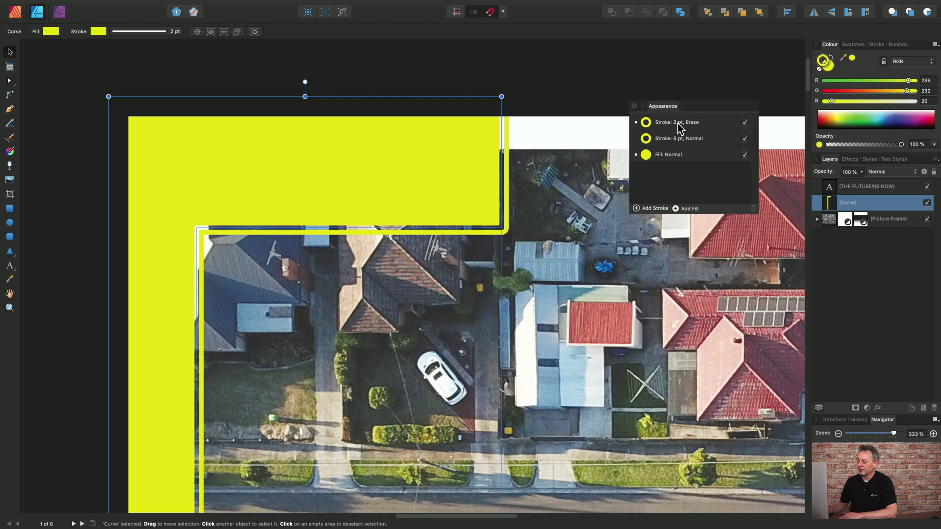
mouse_move(680, 146)
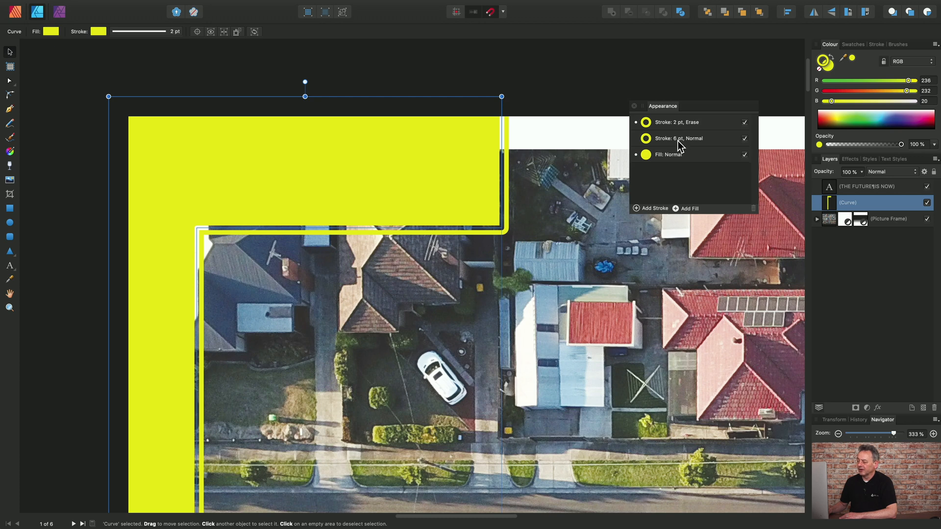
mouse_move(688, 215)
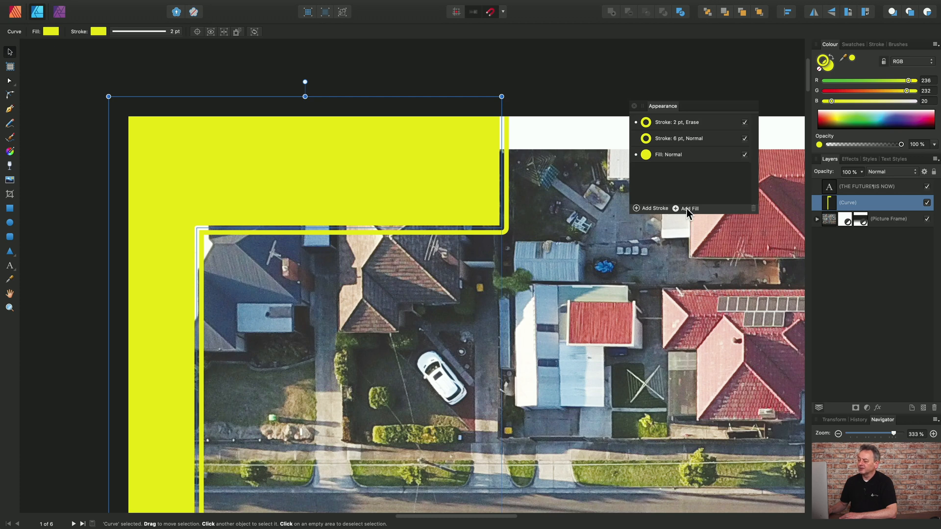
click(671, 155)
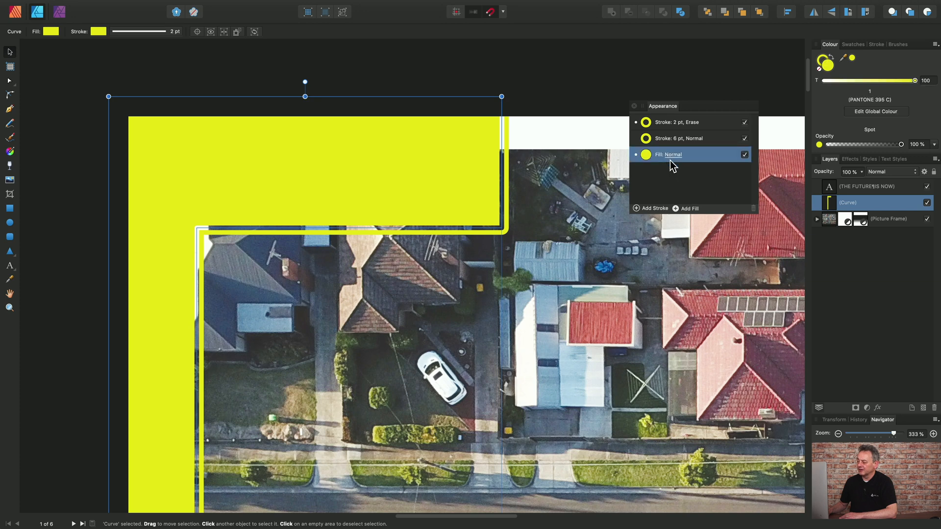
mouse_move(689, 208)
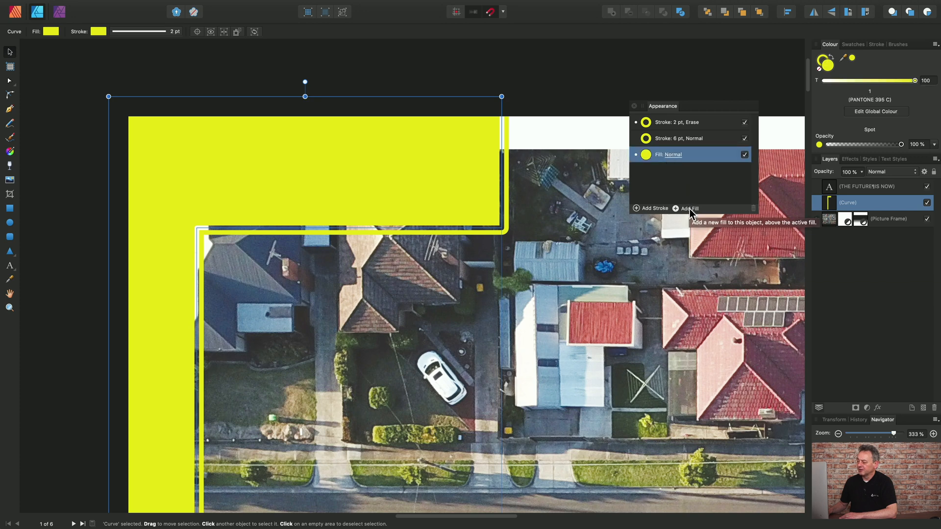
click(684, 208)
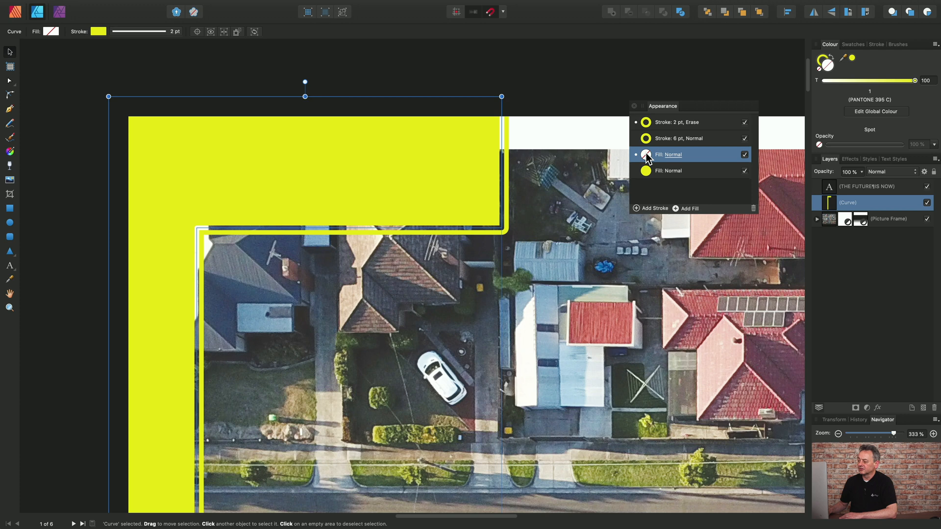
click(645, 154)
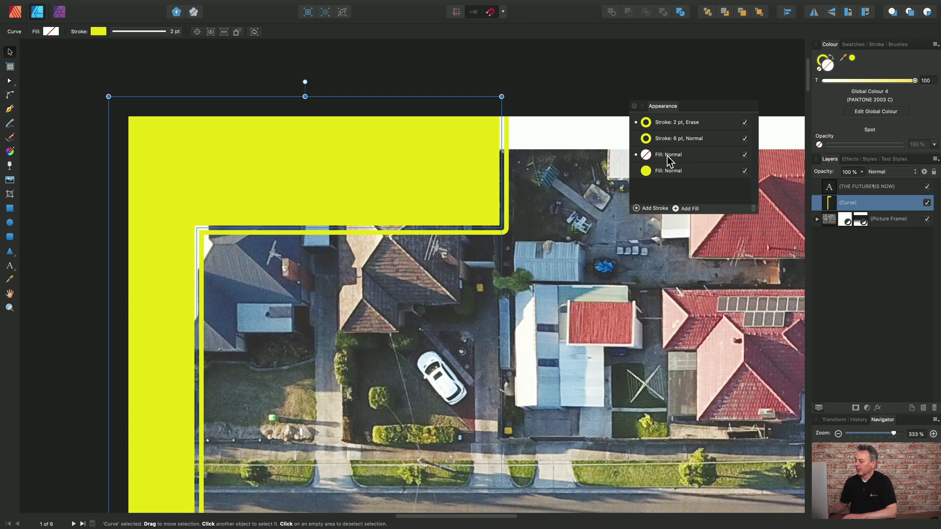
click(668, 154)
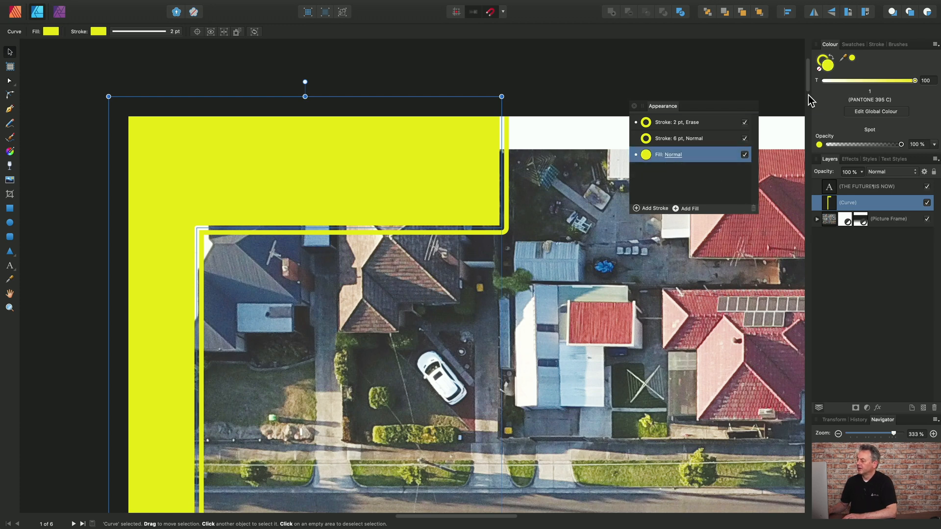
Show the Stroke panel and select the 6 pt Normal stroke entry.
click(876, 44)
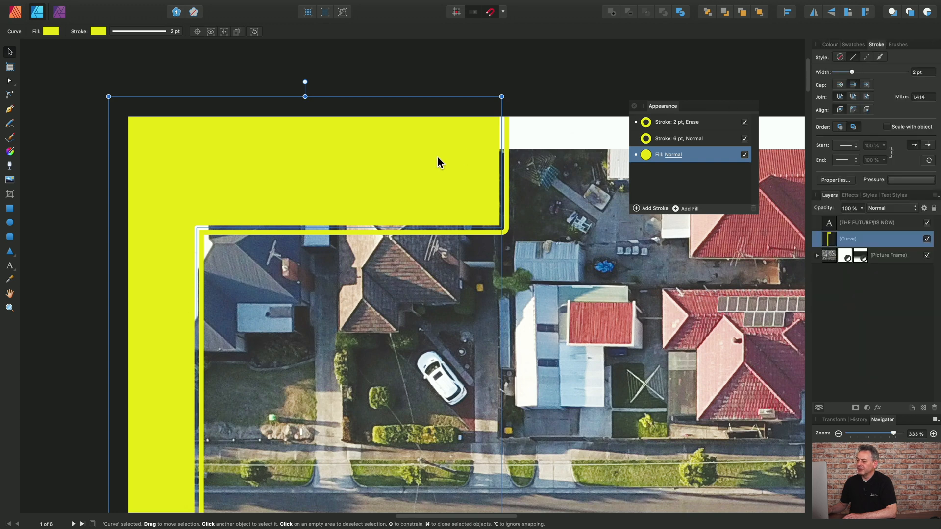
click(678, 138)
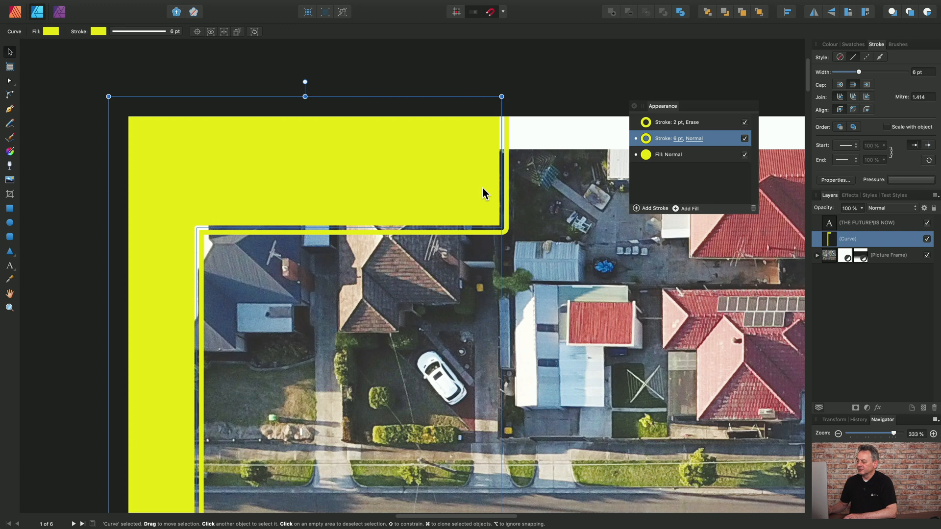
mouse_move(839, 103)
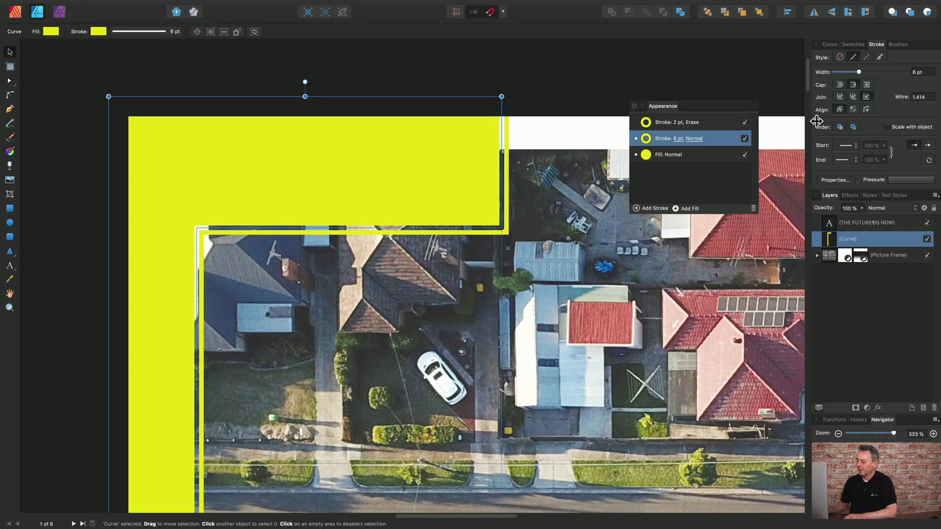
mouse_move(588, 254)
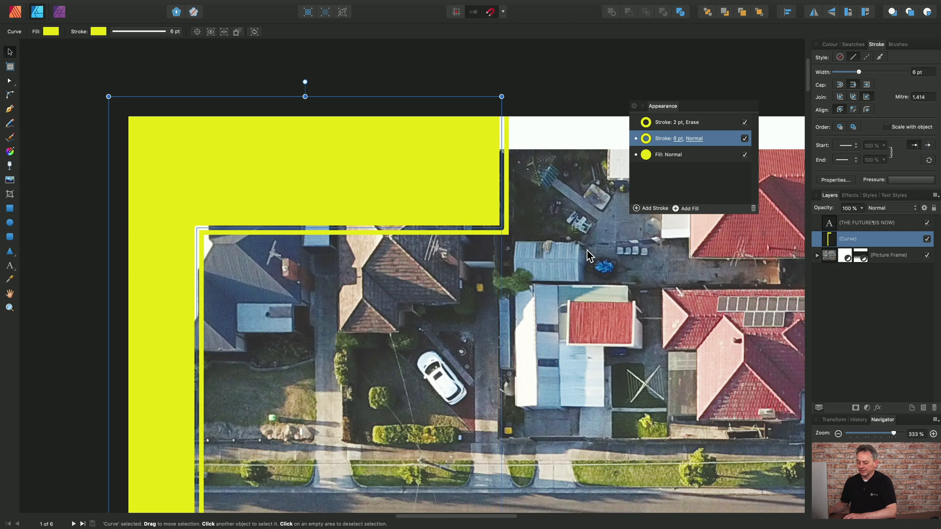